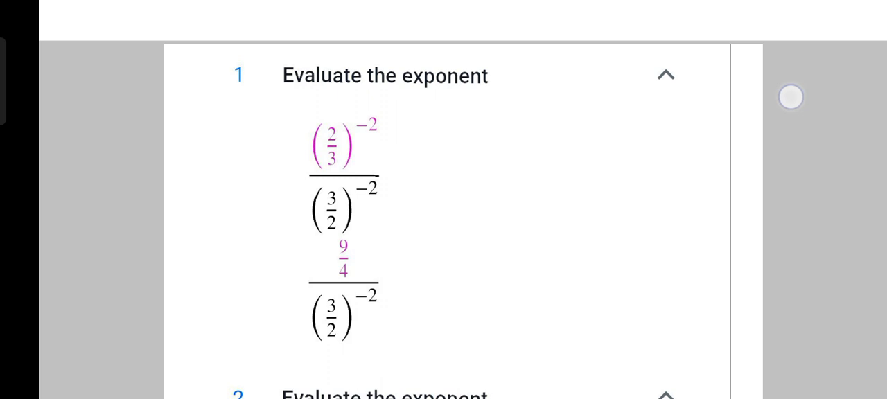
Scroll past the 81/16 solution to question b), [(3/4)×(3/4)²] ÷ (3/4)⁴.
click(662, 74)
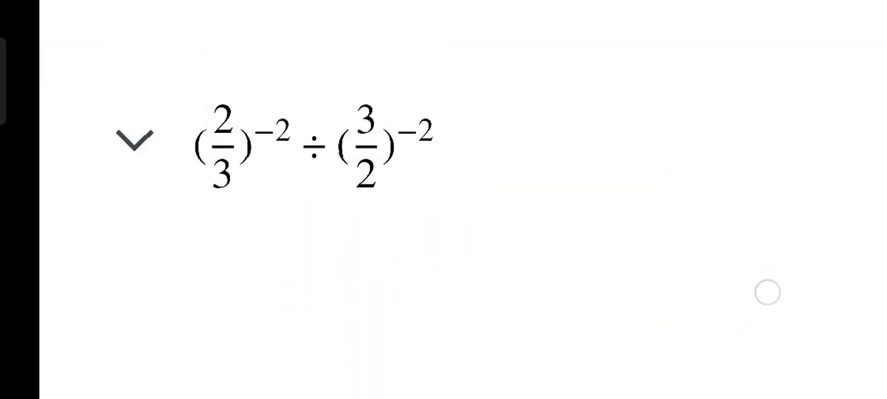
click(135, 137)
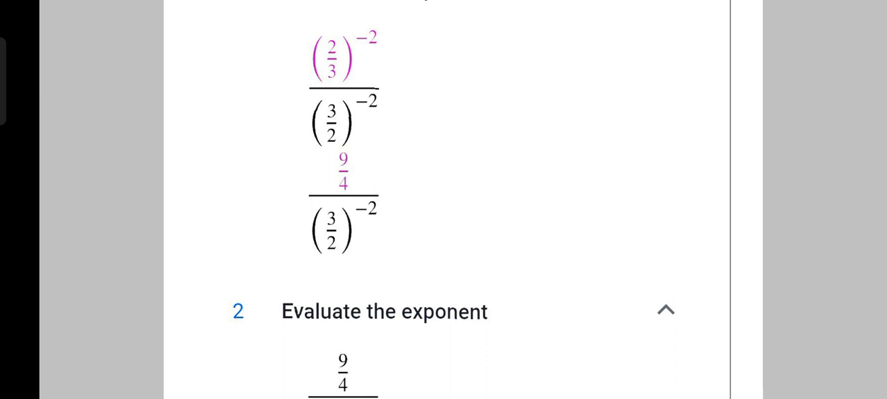
scroll(down, 3)
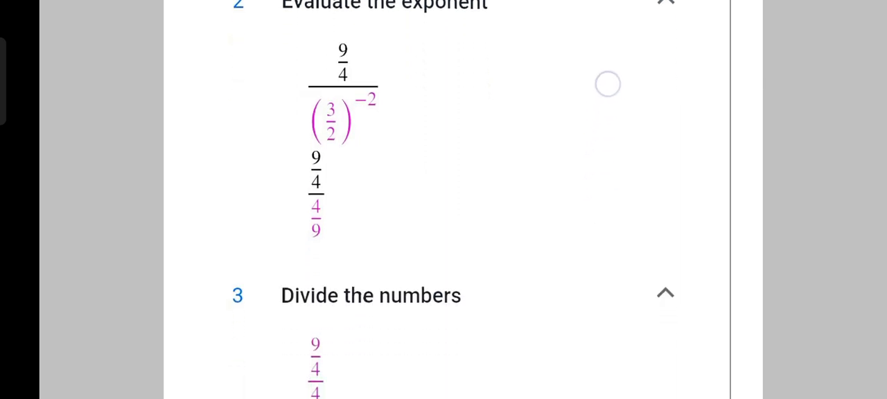
scroll(down, 3)
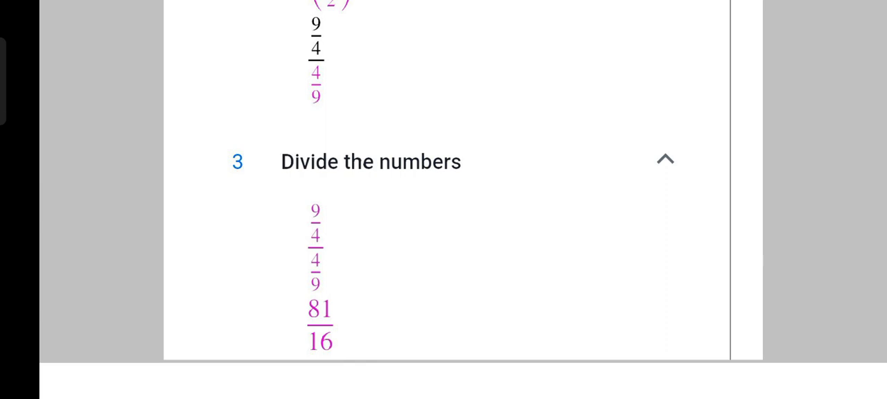
scroll(down, 3)
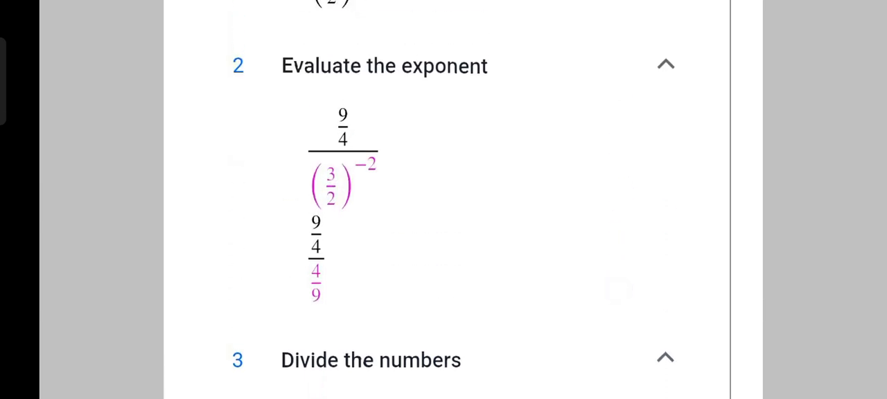
scroll(down, 3)
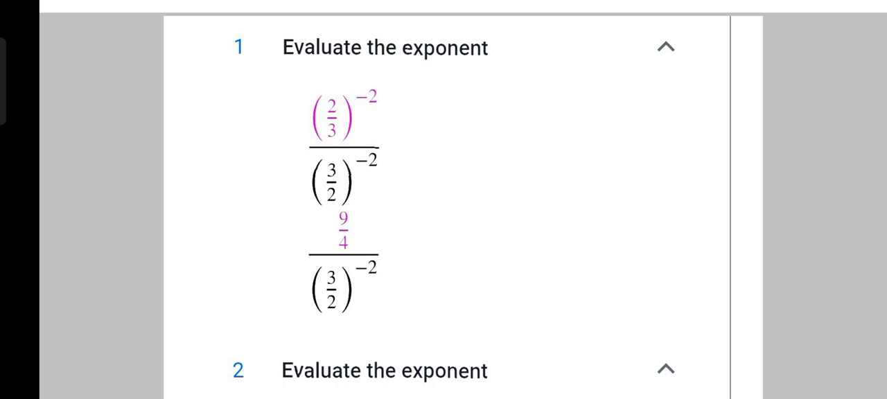
scroll(down, 3)
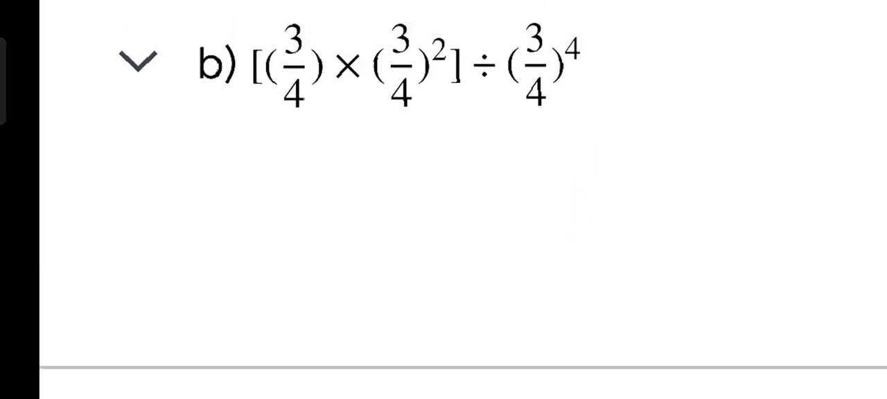
Scroll past question b) to the problem (3^(2x−1) − 5)/2 = 11, find x.
scroll(down, 3)
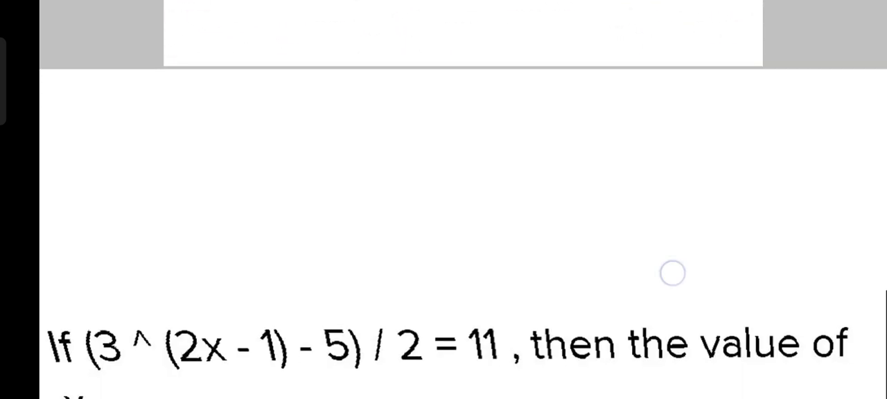
Scroll to the answer, which starts by rewriting the equation as 3^(2x−1) − 5 = 11 × 2.
scroll(down, 3)
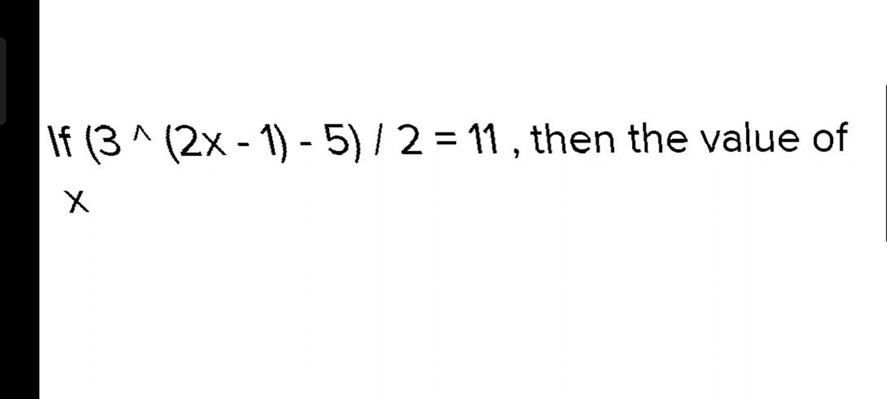
scroll(down, 3)
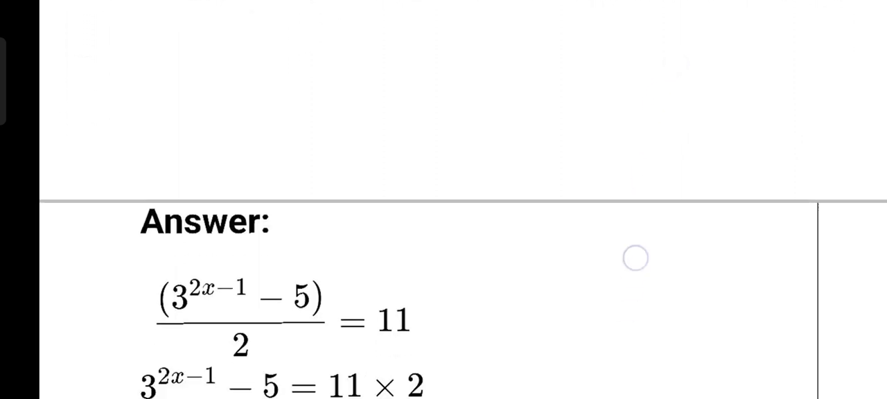